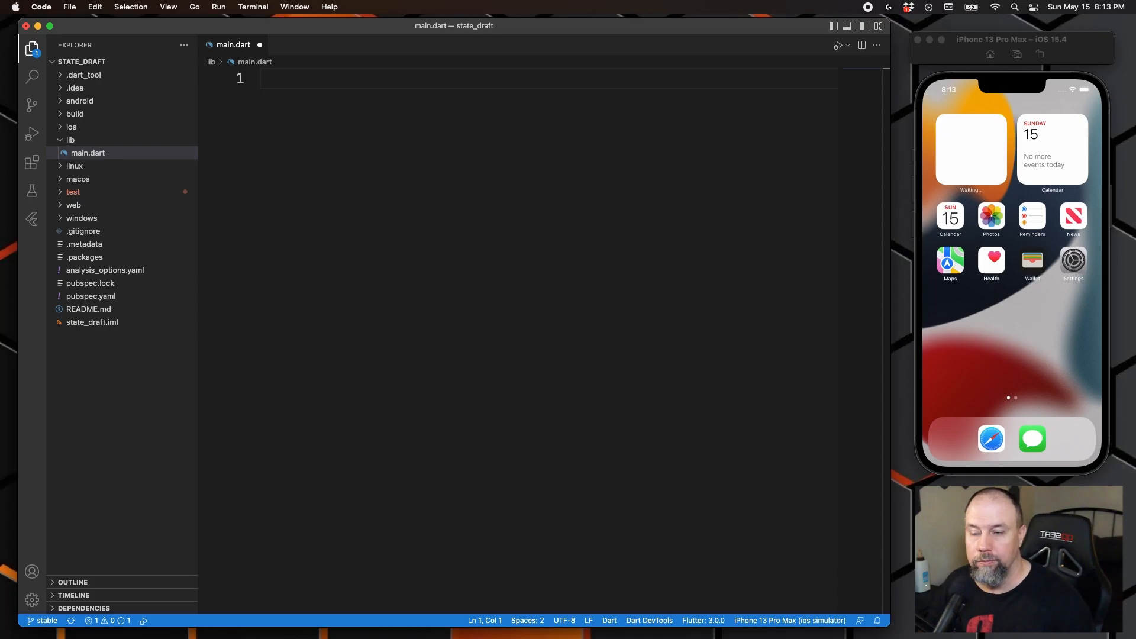
Step: Import 'package:flutter/material.dart' and add void main() calling runApp(MyApp())
{"action": "type", "text": "i"}
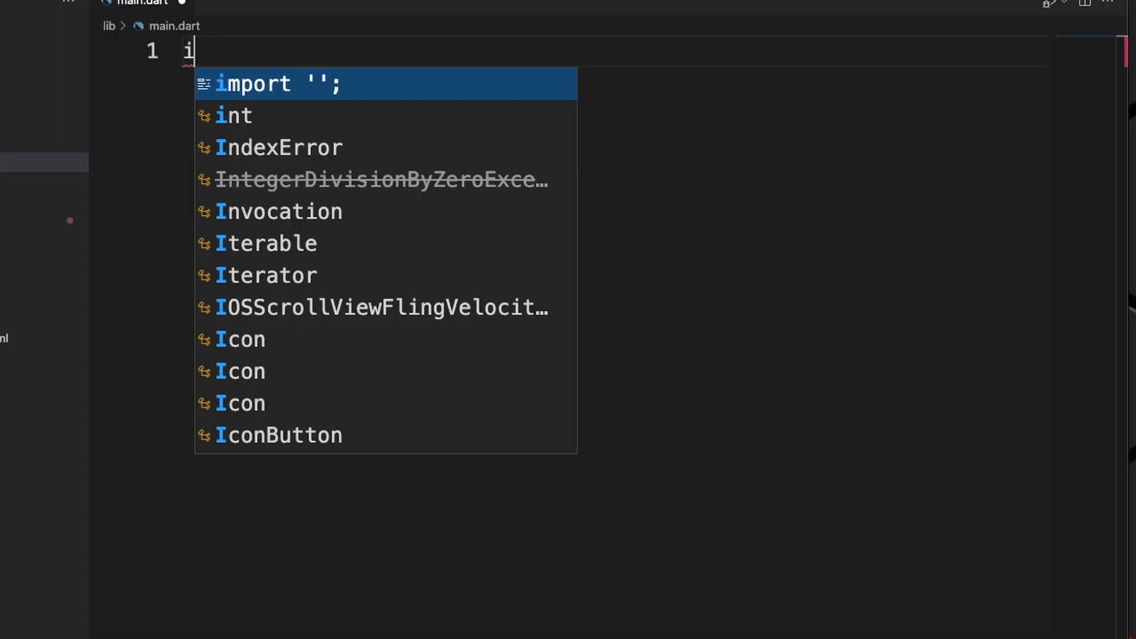
{"action": "type", "text": "mport 'materi"}
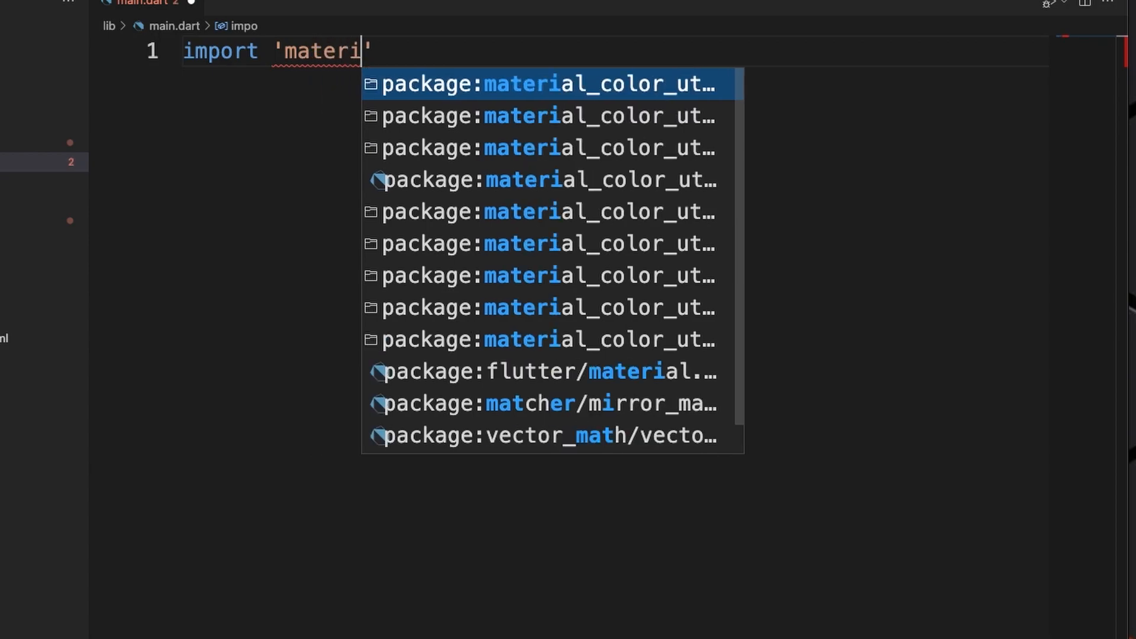
{"action": "type", "text": "al.dart"}
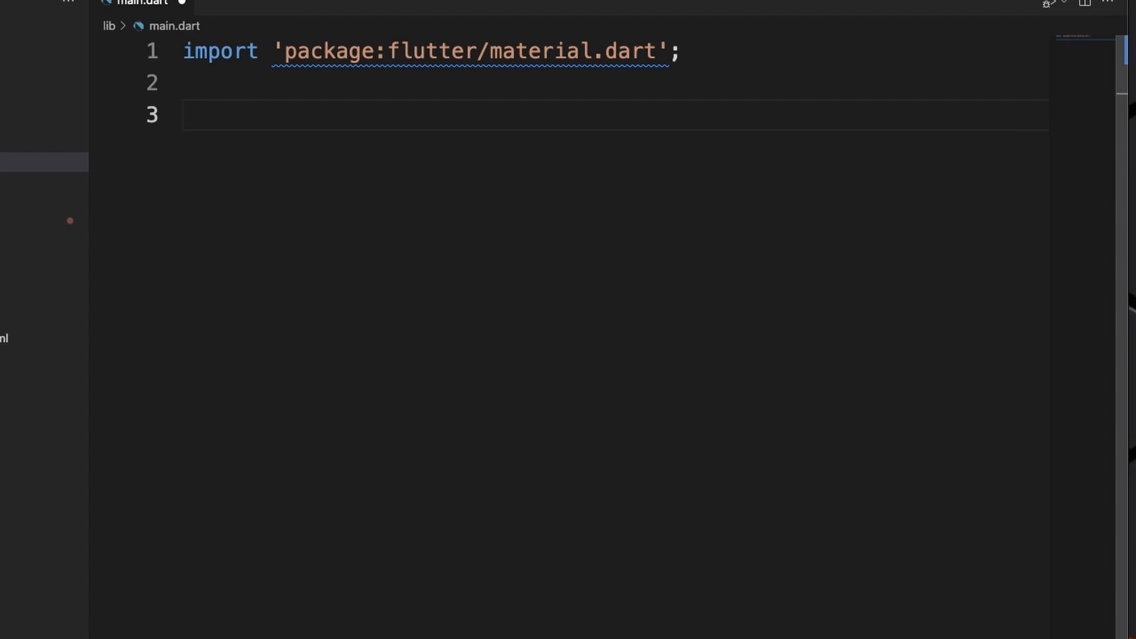
{"action": "type", "text": "void main() {"}
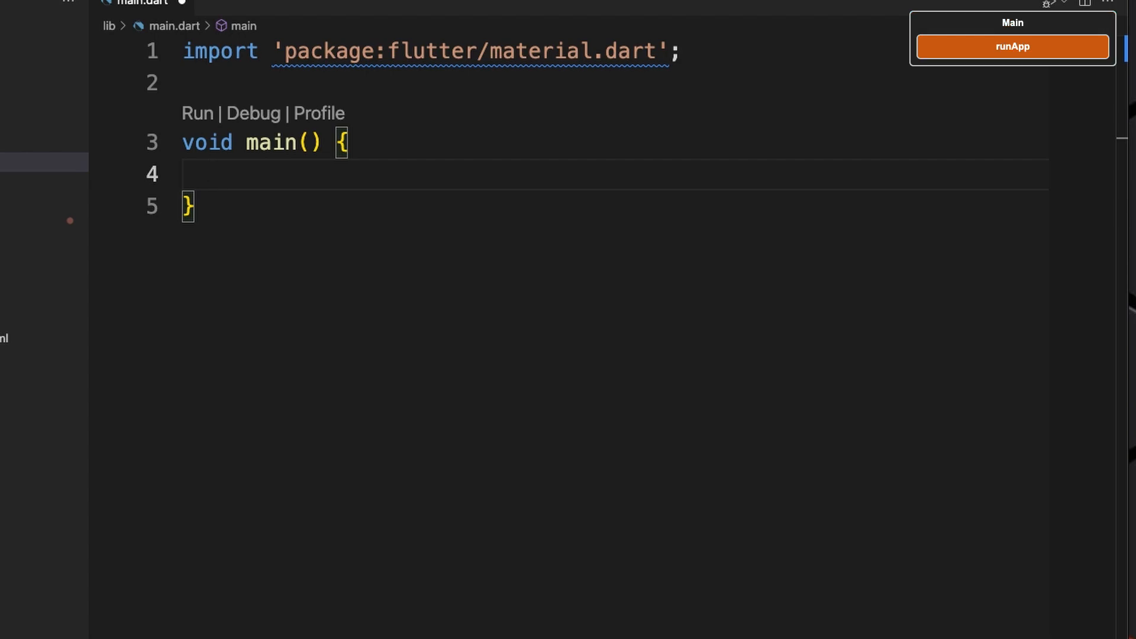
{"action": "type", "text": "runApp(MyApp());"}
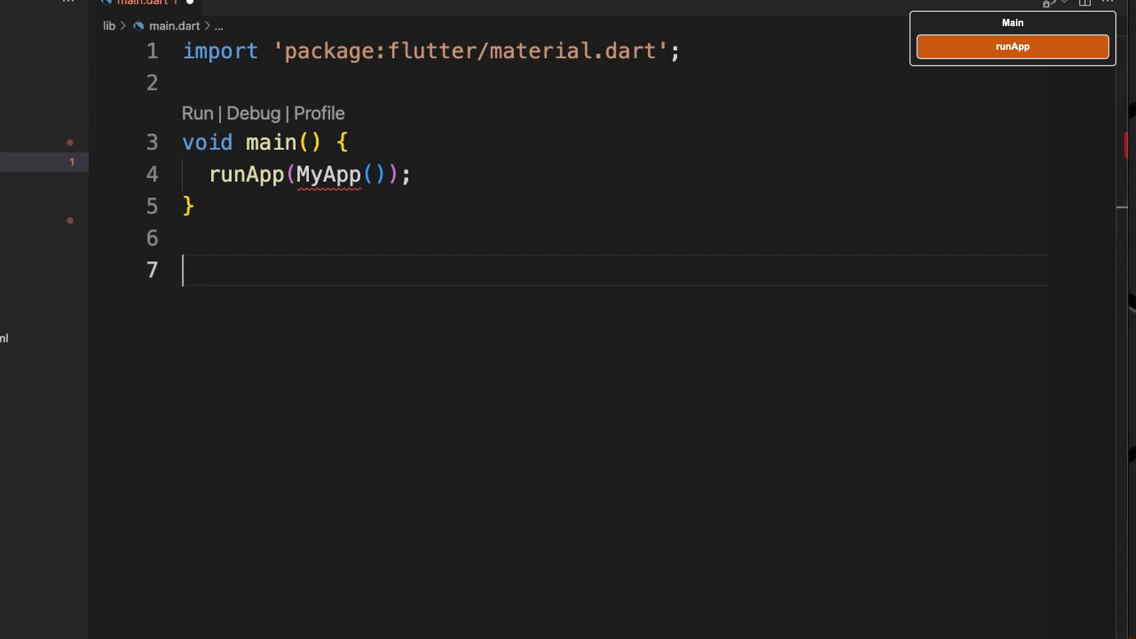
Step: Insert a stateless MyApp widget returning a MaterialApp with a Scaffold home
{"action": "type", "text": "st"}
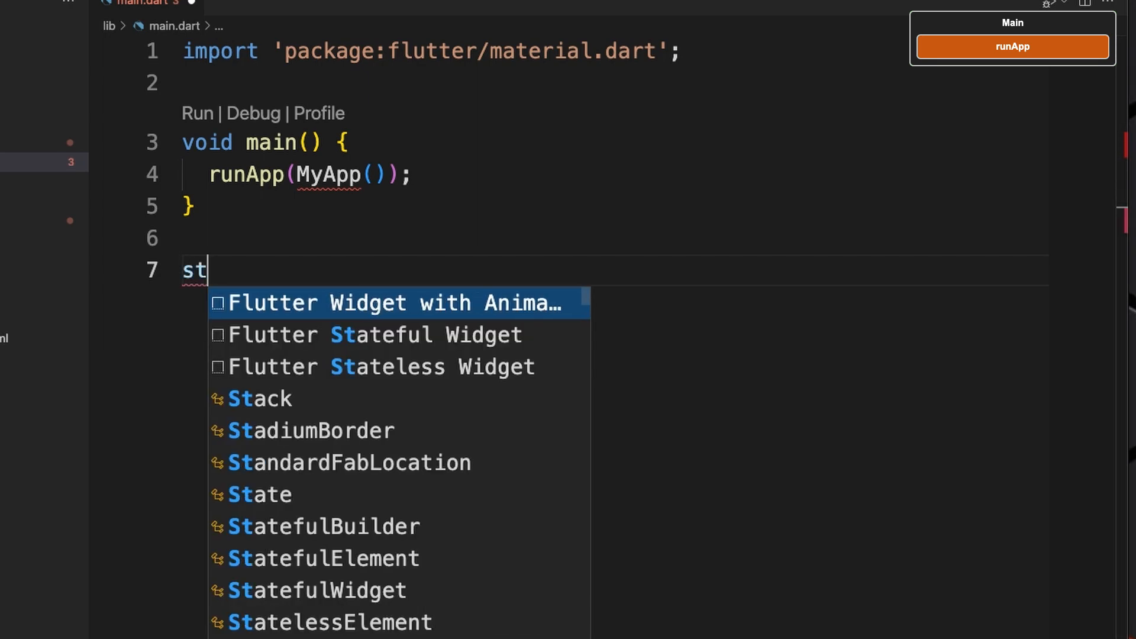
{"action": "left_click", "coordinate": [403, 366]}
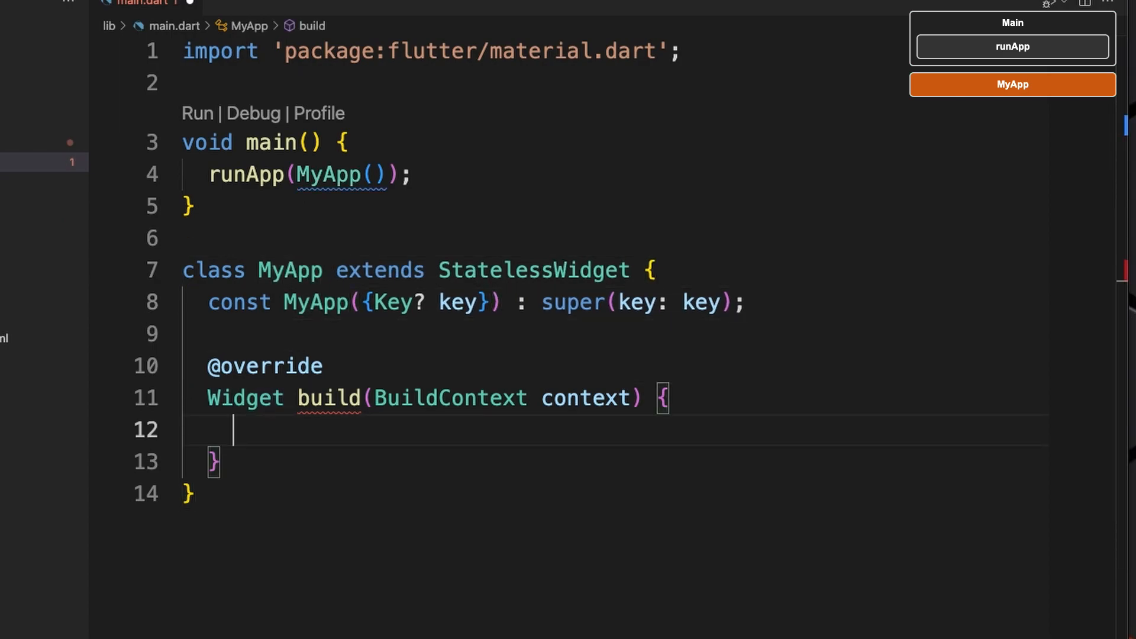
{"action": "type", "text": "return"}
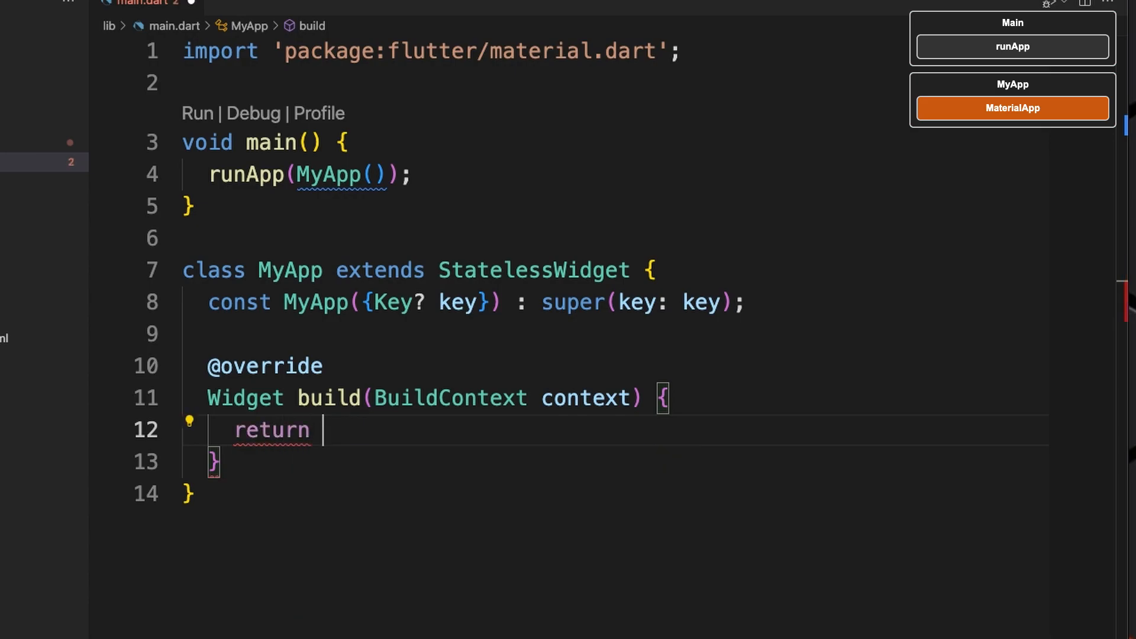
{"action": "type", "text": "MaterialApp()"}
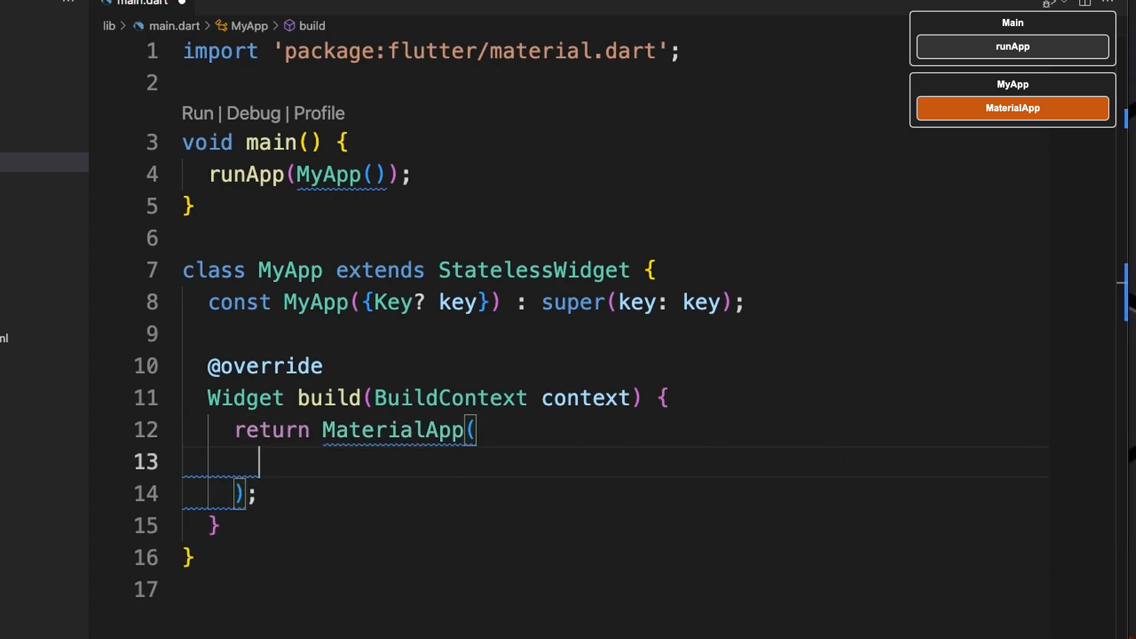
{"action": "type", "text": "home: Scaffo"}
{"action": "type", "text": "child:"}
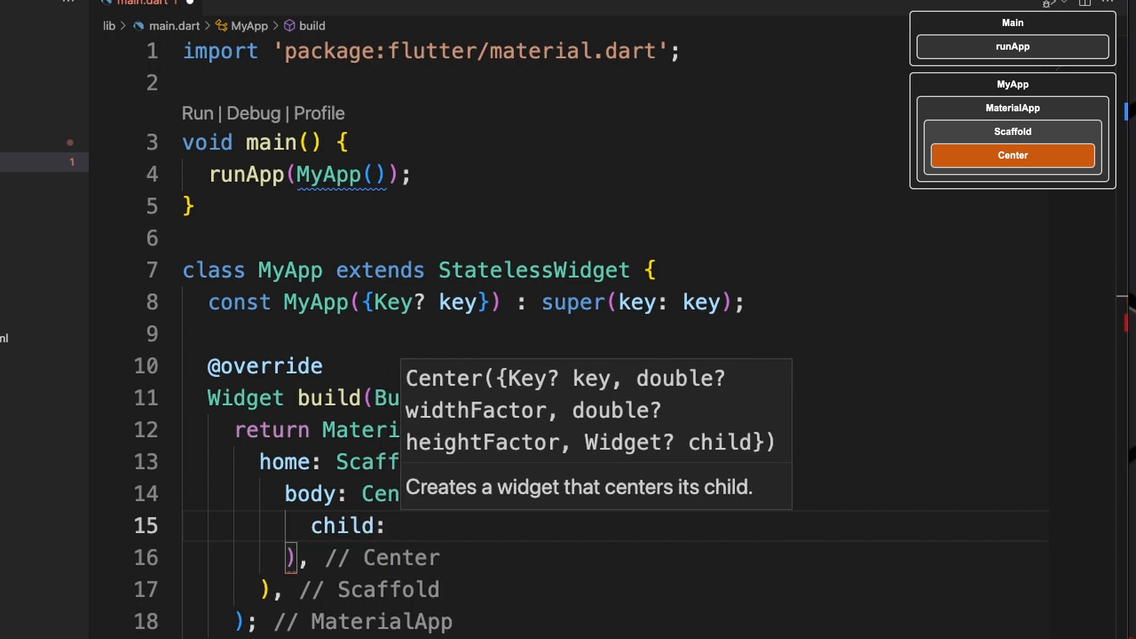
Step: Centre an ElevatedButton with an empty onPressed handler and child Text(buttonLabel)
{"action": "type", "text": "ElevatedButton(),"}
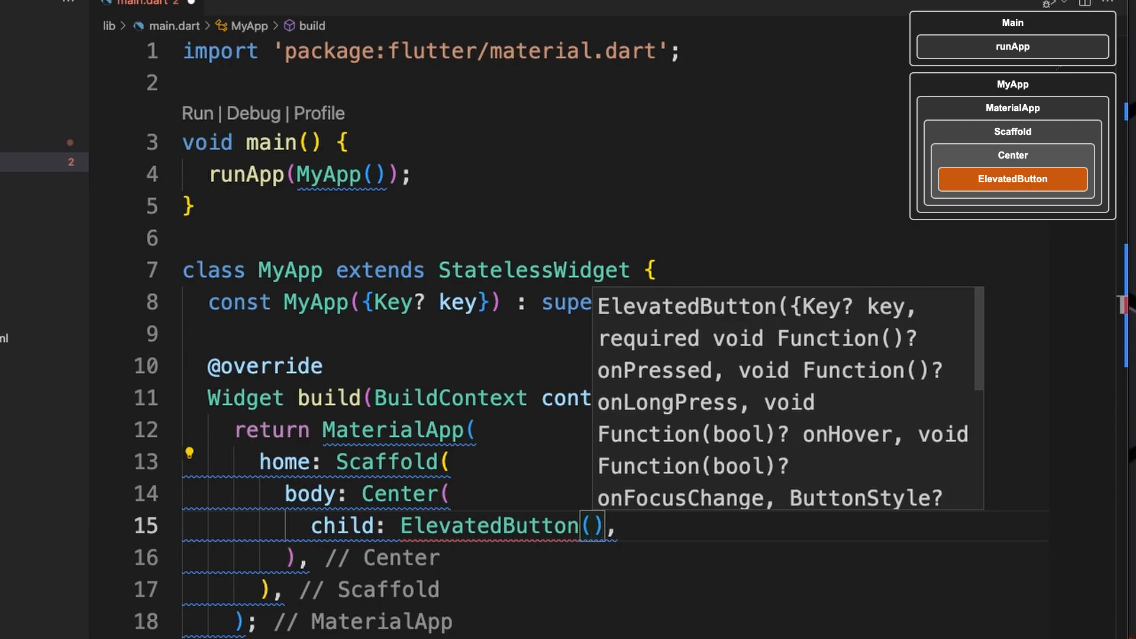
{"action": "type", "text": "onPresse"}
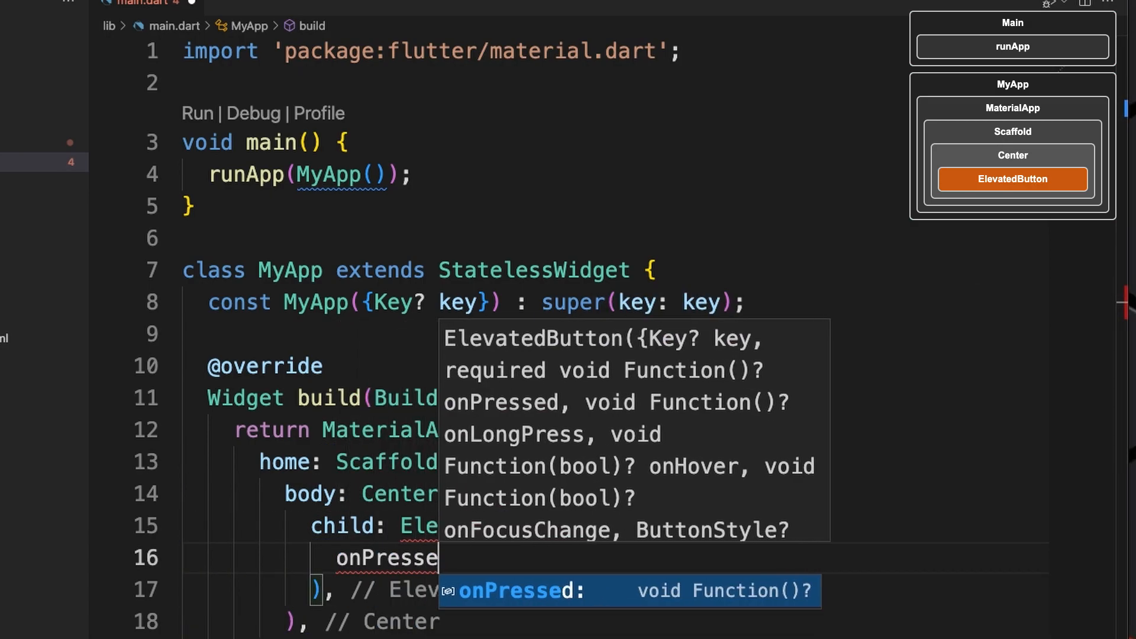
{"action": "key", "text": "Tab"}
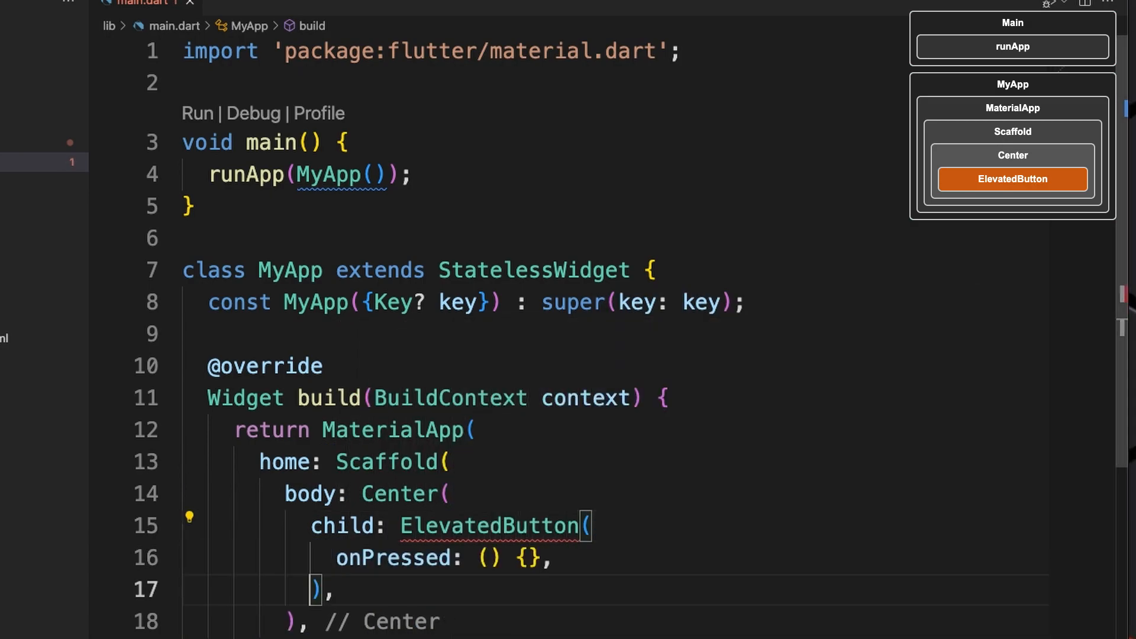
{"action": "type", "text": "child: Text("}
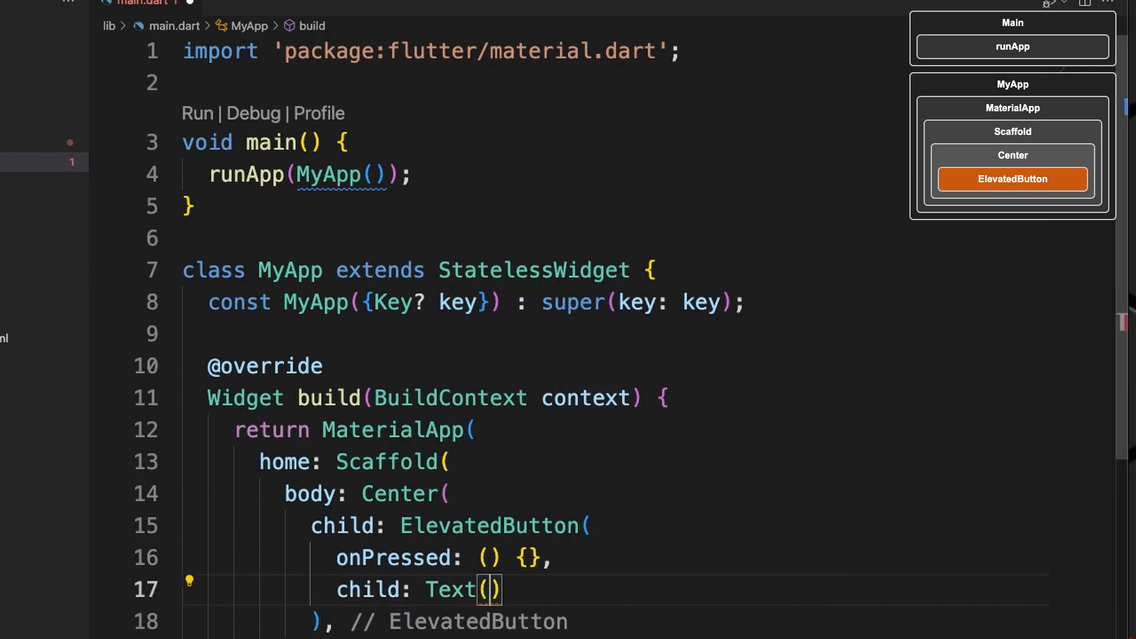
{"action": "type", "text": "buttonLabel"}
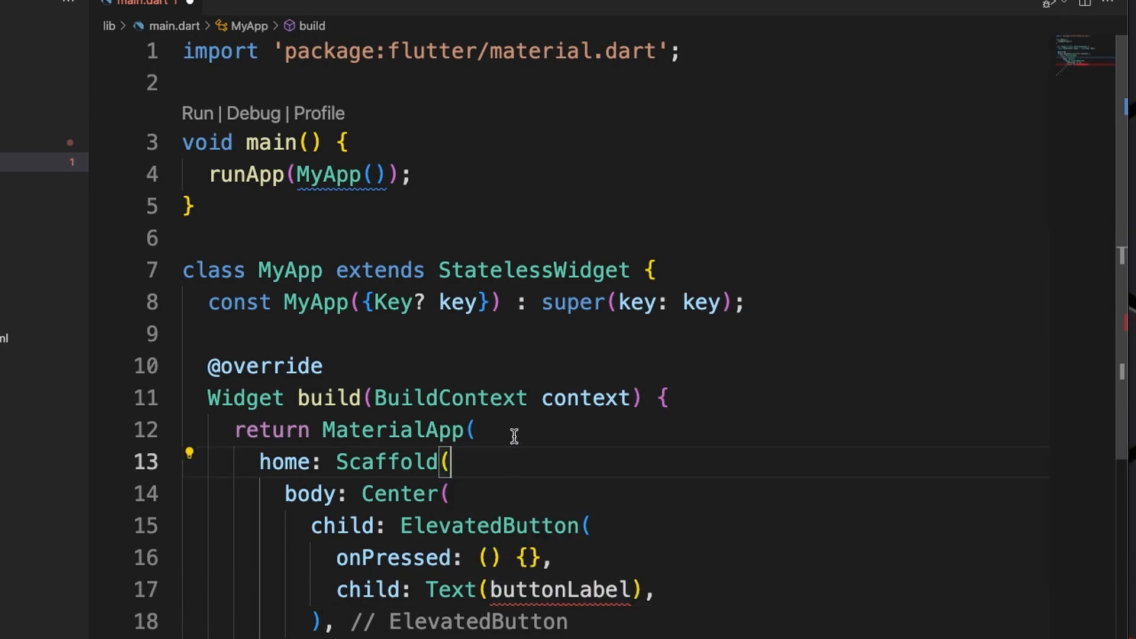
{"action": "mouse_move", "coordinate": [296, 322]}
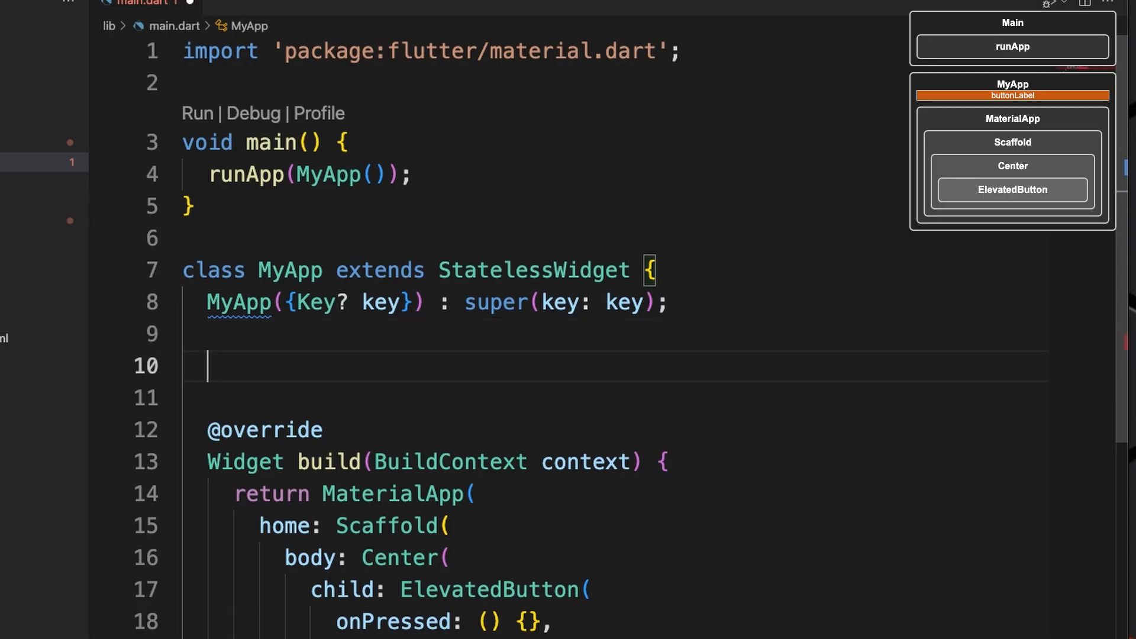
Step: Add String buttonLabel = 'Before Pressed'; set it to 'After Pressed' and print it in onPressed
{"action": "type", "text": "String buttonL"}
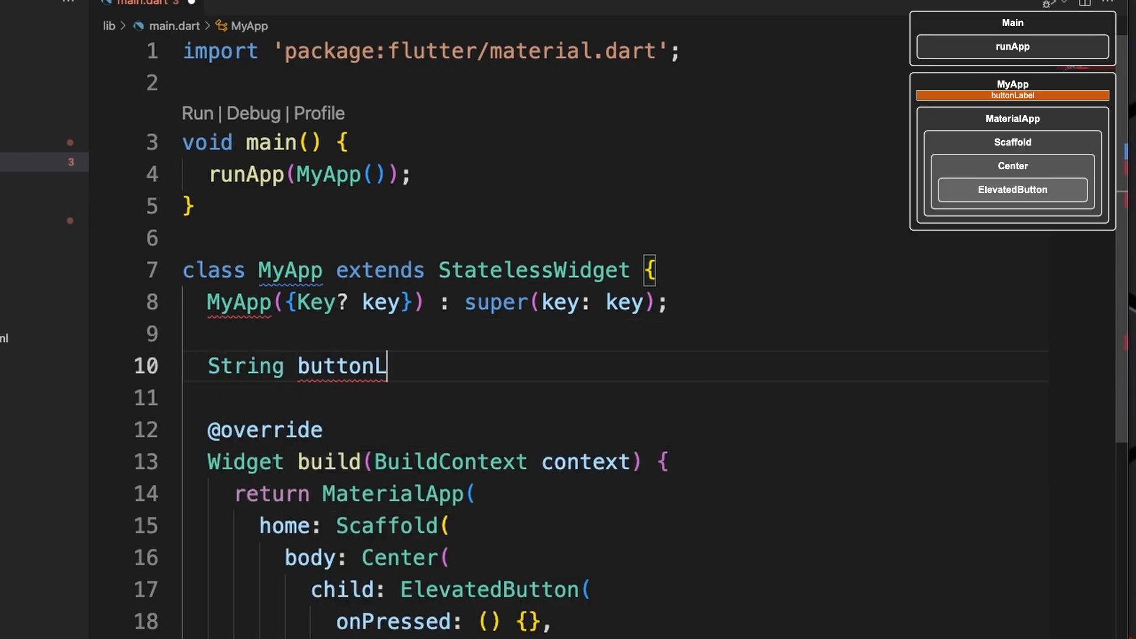
{"action": "type", "text": "abel = 'Before Pressed';"}
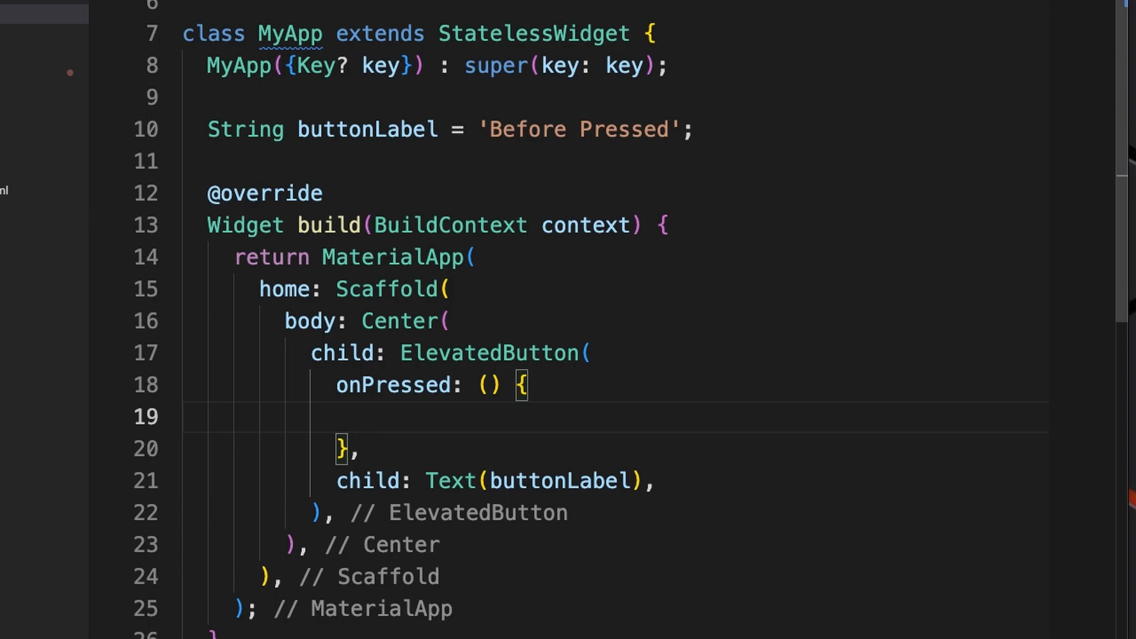
{"action": "type", "text": "buttonLab"}
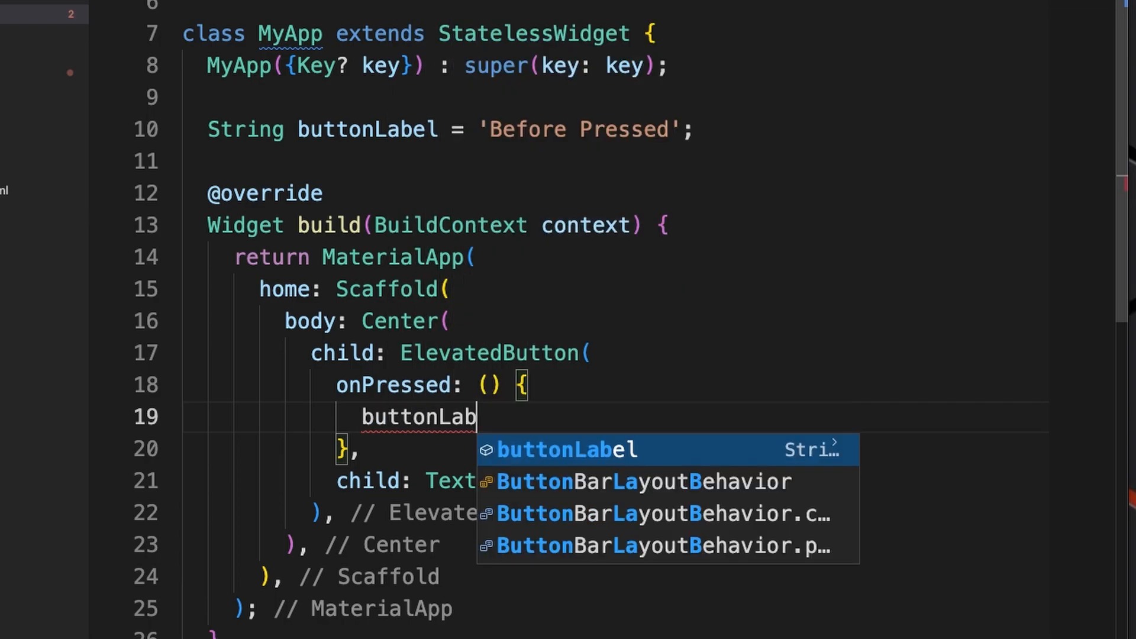
{"action": "type", "text": "el = 'After Pressed';"}
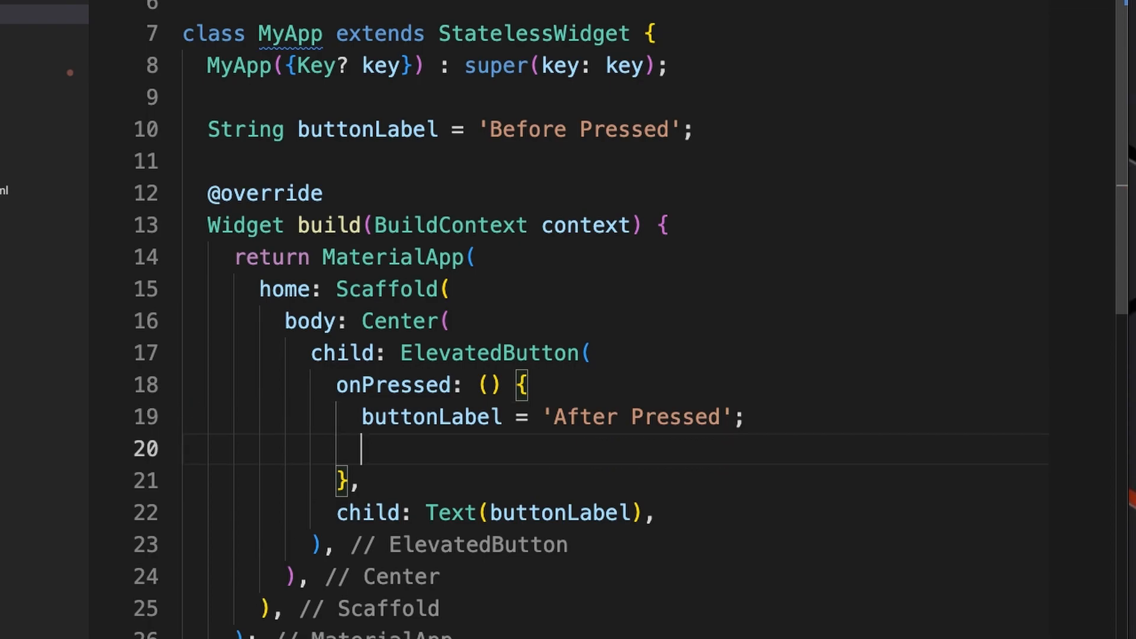
{"action": "type", "text": "print(buttonL"}
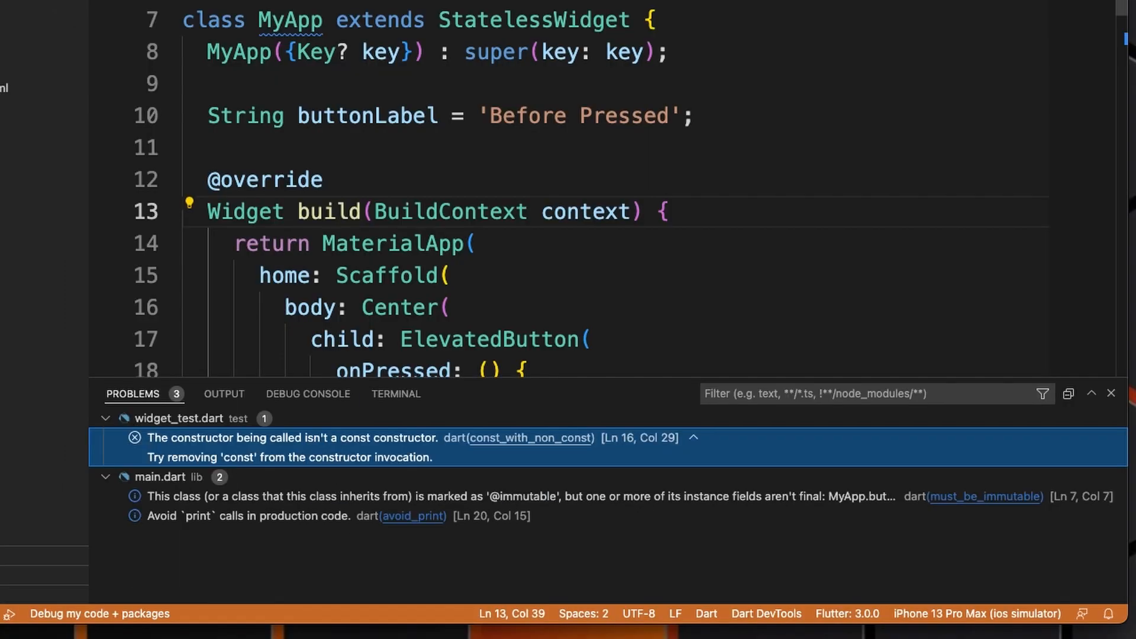
Step: Read the 'flutter: After Pressed' line in the Debug Console
{"action": "left_click", "coordinate": [308, 393]}
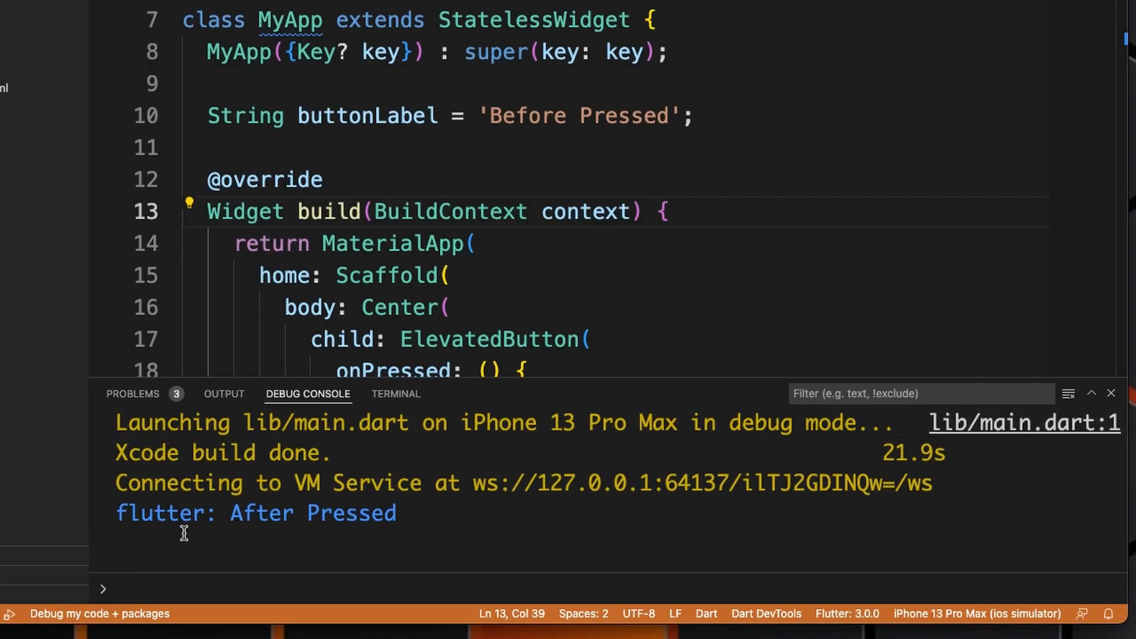
{"action": "mouse_move", "coordinate": [260, 532]}
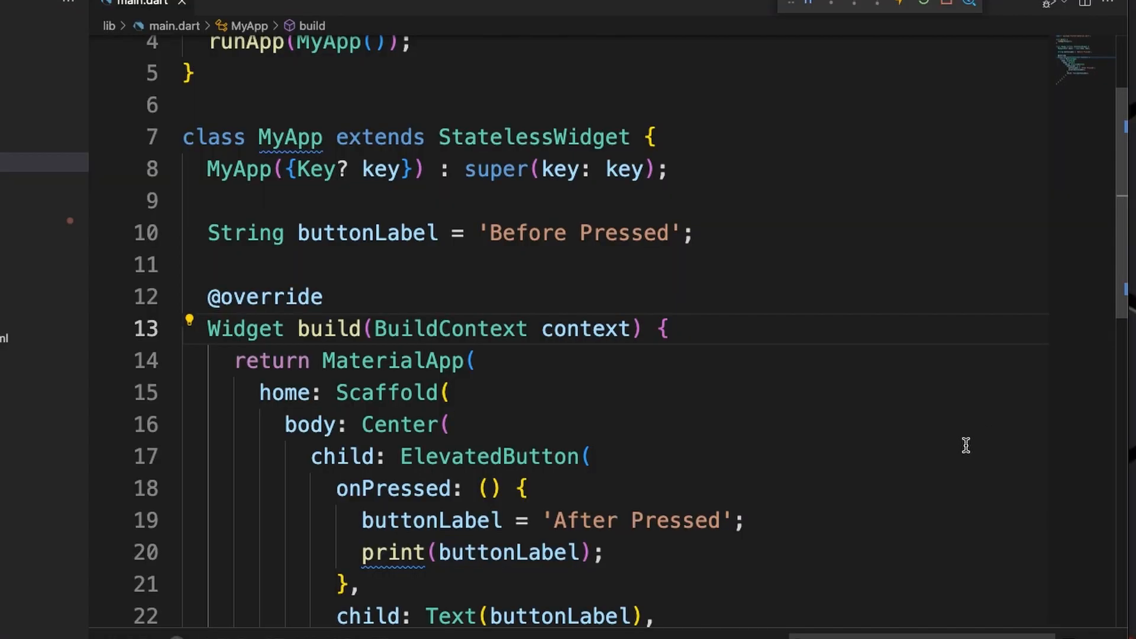
{"action": "mouse_move", "coordinate": [587, 526]}
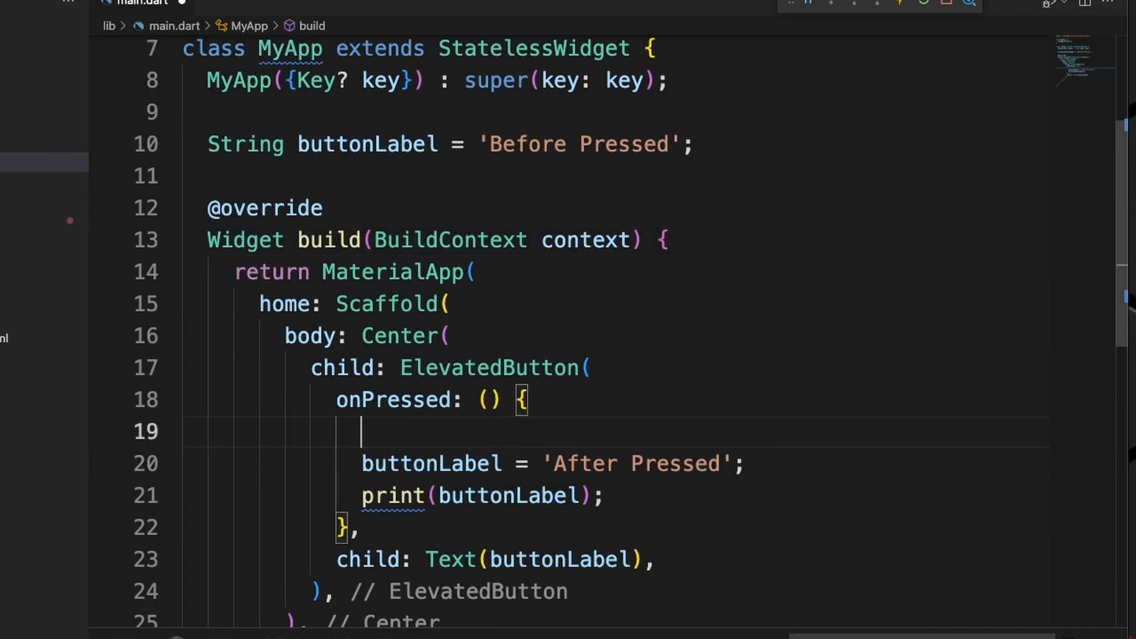
Step: Wrap buttonLabel = 'After Pressed' inside a setState(() { ... }) call
{"action": "type", "text": "setState(() {"}
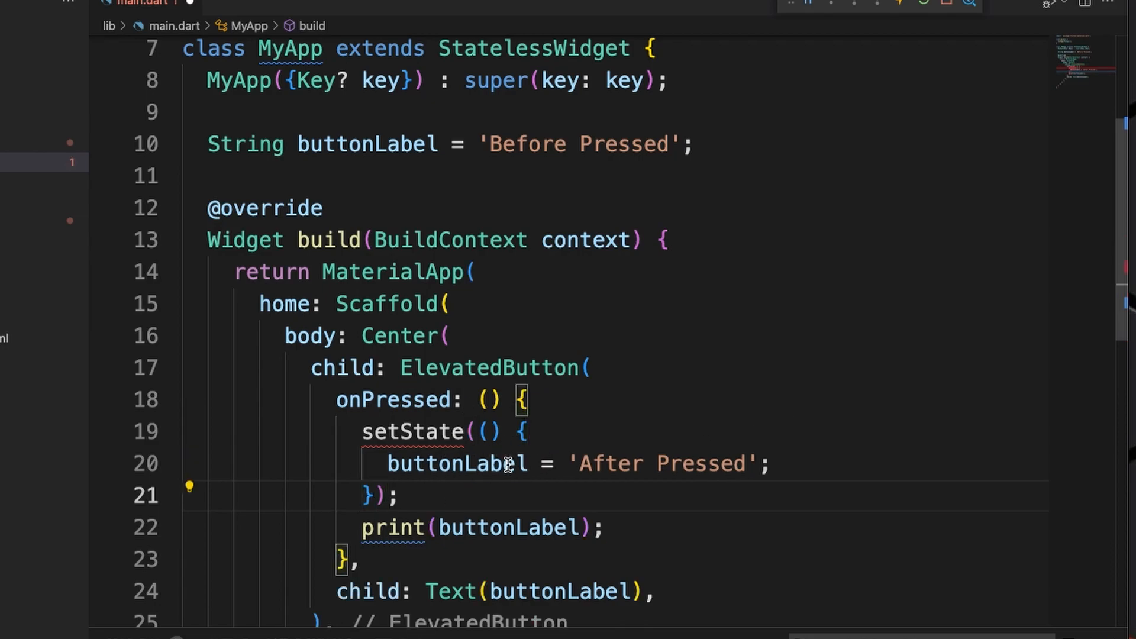
{"action": "mouse_move", "coordinate": [289, 600]}
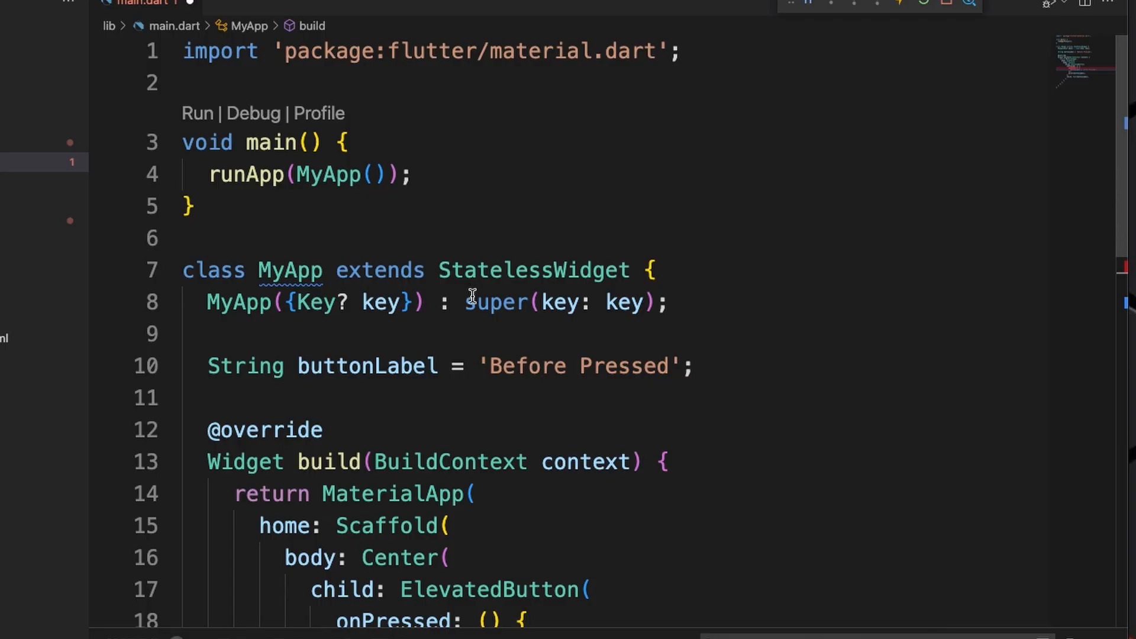
{"action": "mouse_move", "coordinate": [616, 321]}
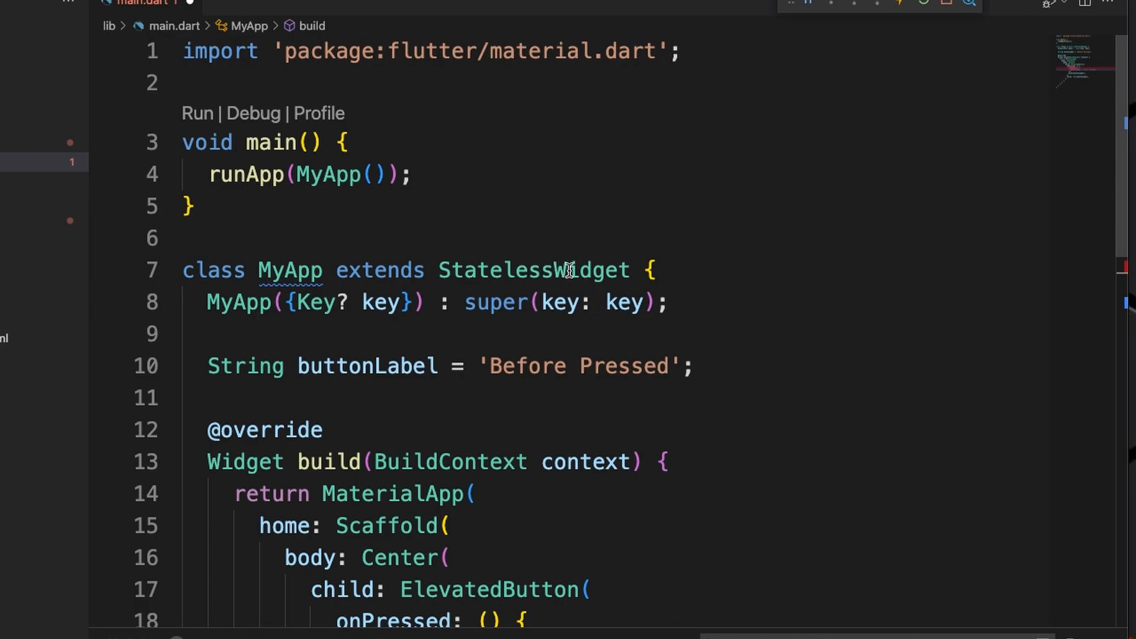
Step: Convert MyApp to a StatefulWidget via refactoring and make its constructor const
{"action": "right_click", "coordinate": [566, 270]}
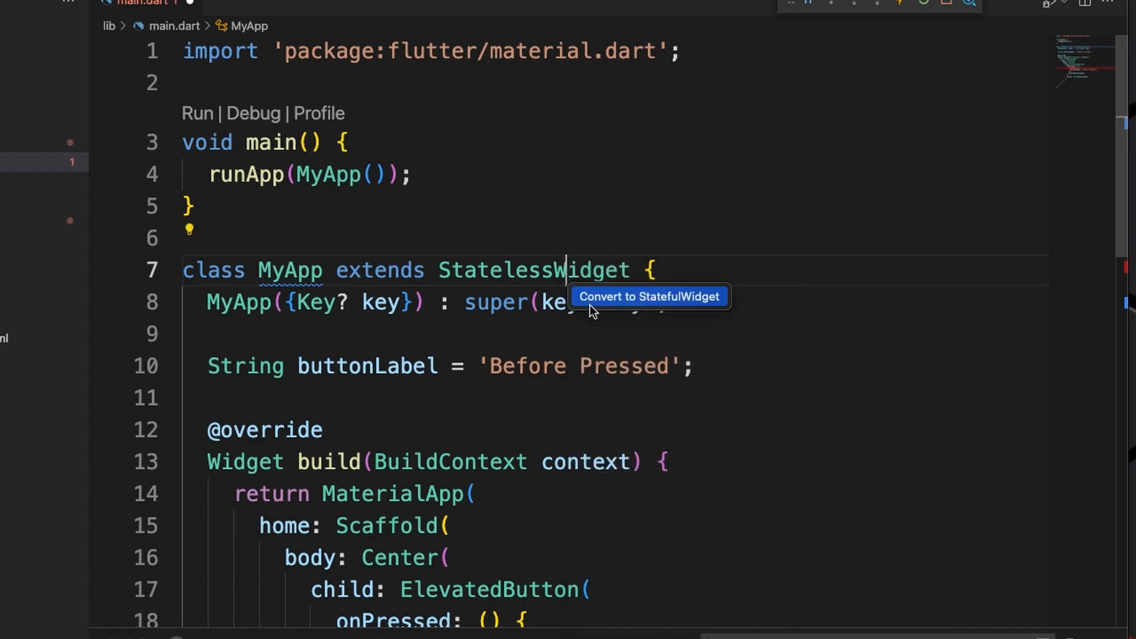
{"action": "mouse_move", "coordinate": [716, 308]}
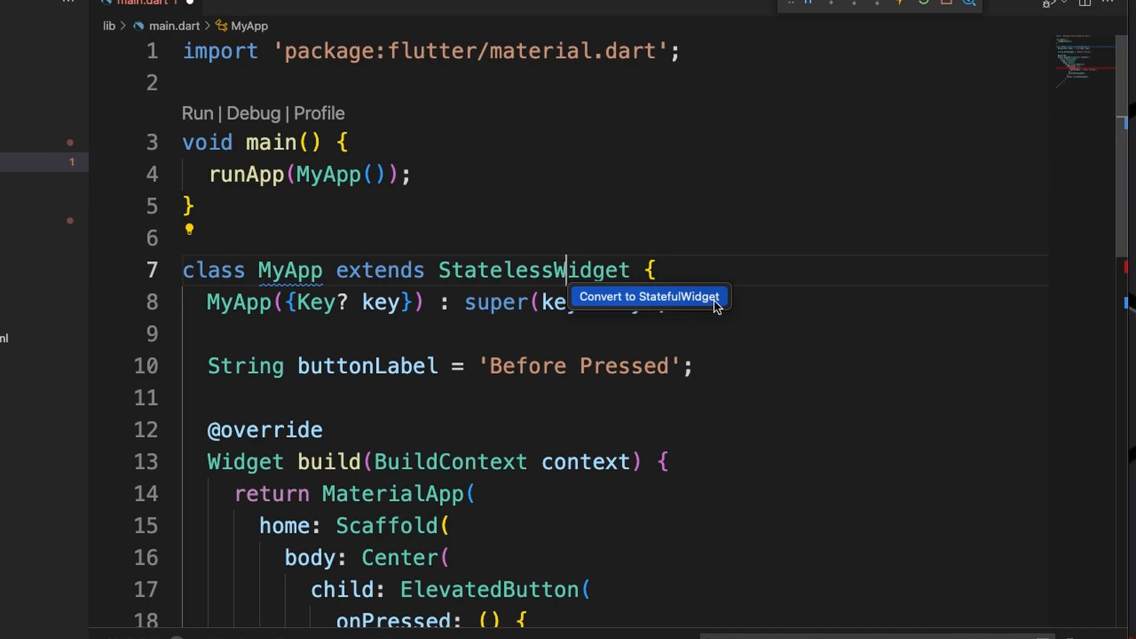
{"action": "left_click", "coordinate": [649, 296]}
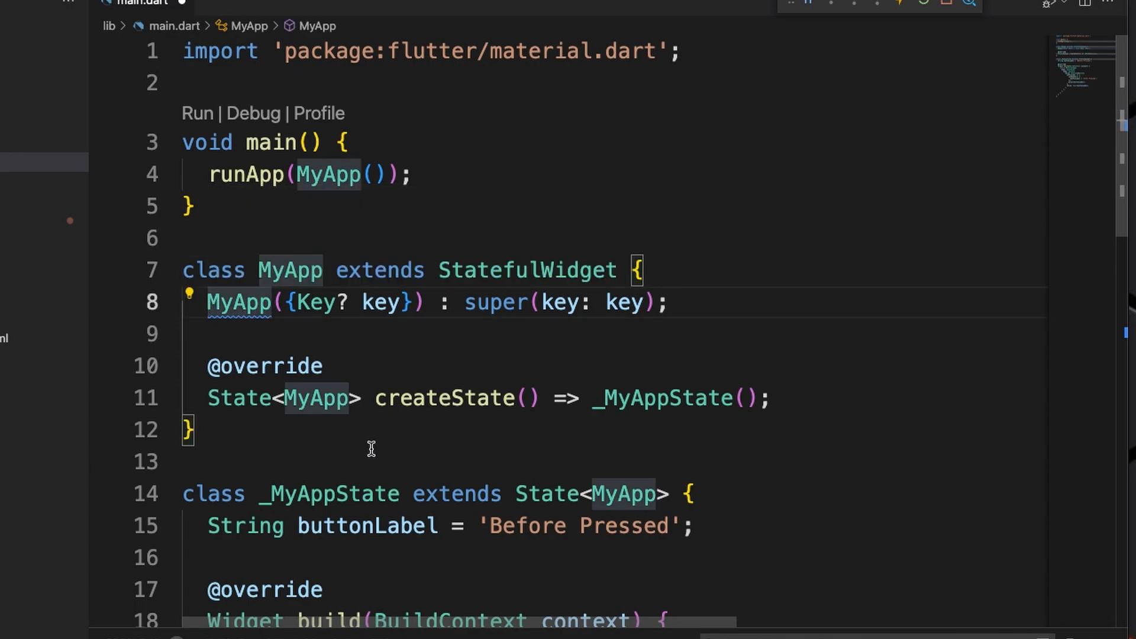
{"action": "type", "text": "const"}
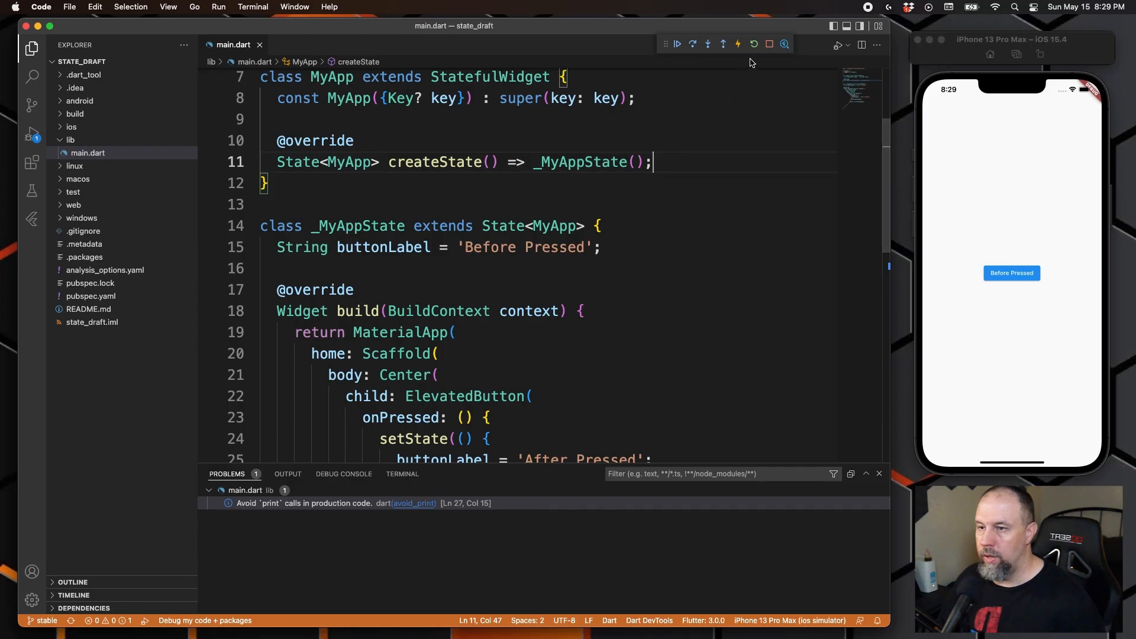
Step: Hot-restart the app and press the 'Before Pressed' button so it reads 'After Pressed'
{"action": "left_click", "coordinate": [675, 44]}
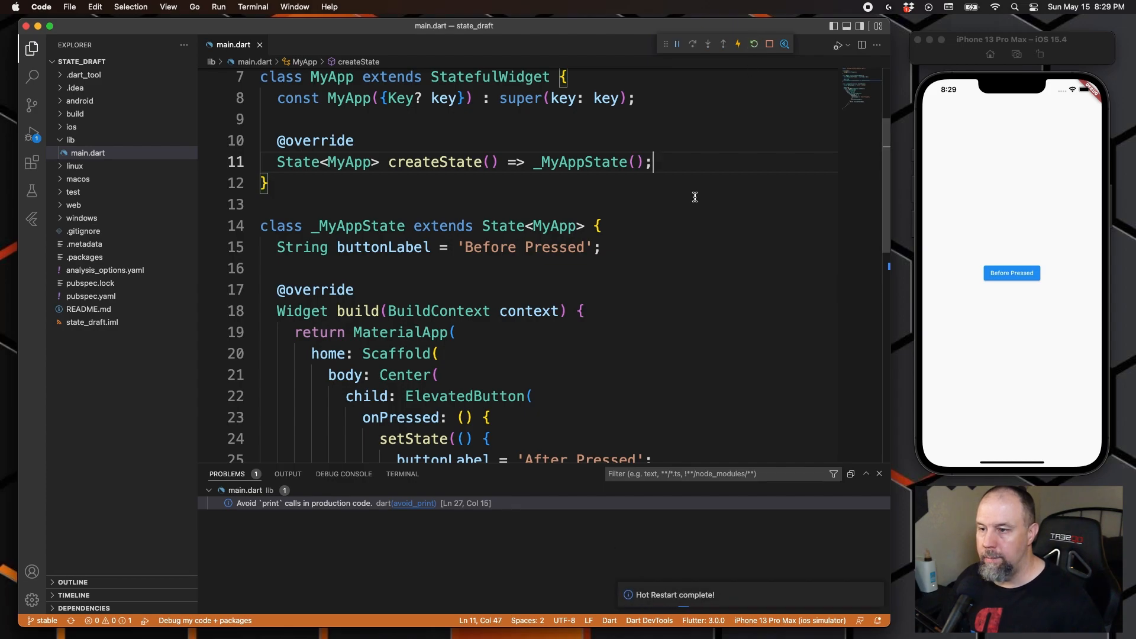
{"action": "left_click", "coordinate": [1012, 274]}
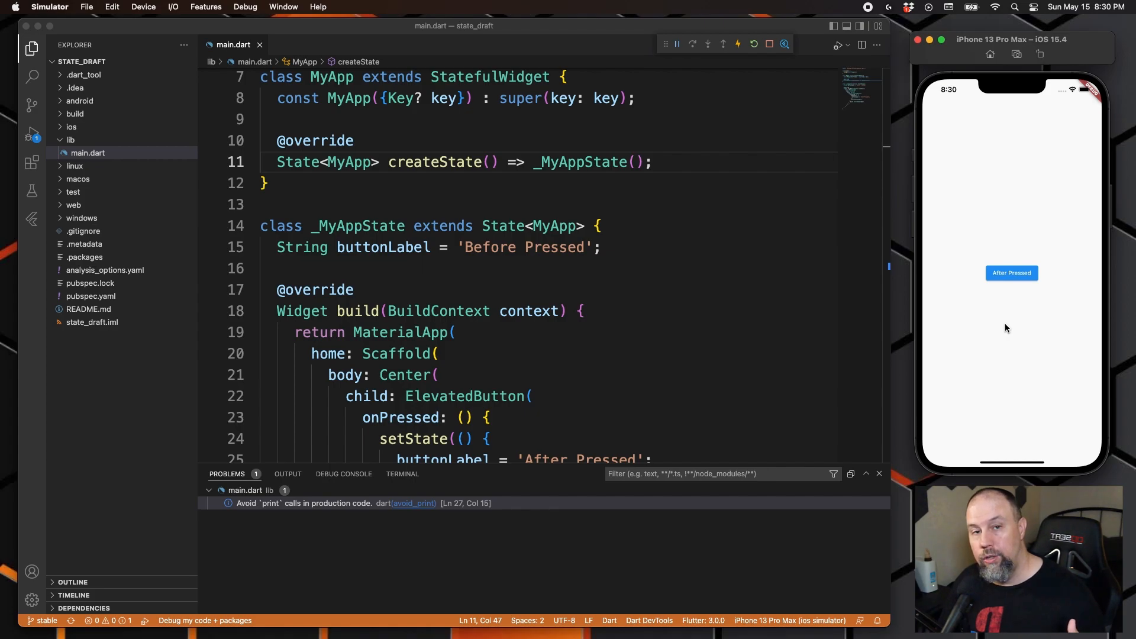